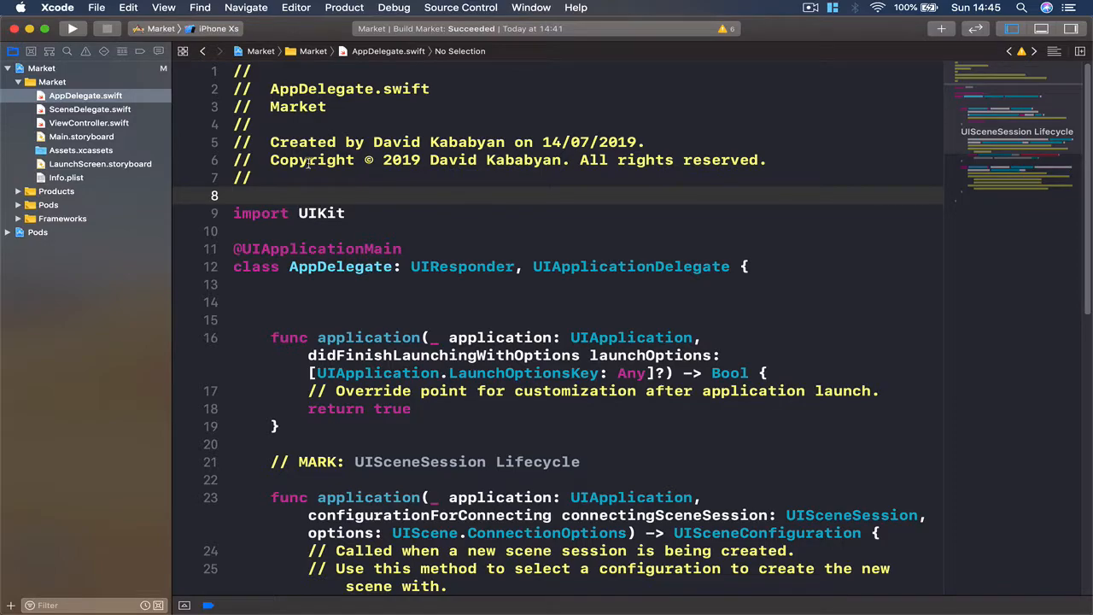
Browse the Categories product grid in the running Market app on the iPhone XS simulator
scroll("down", 3)
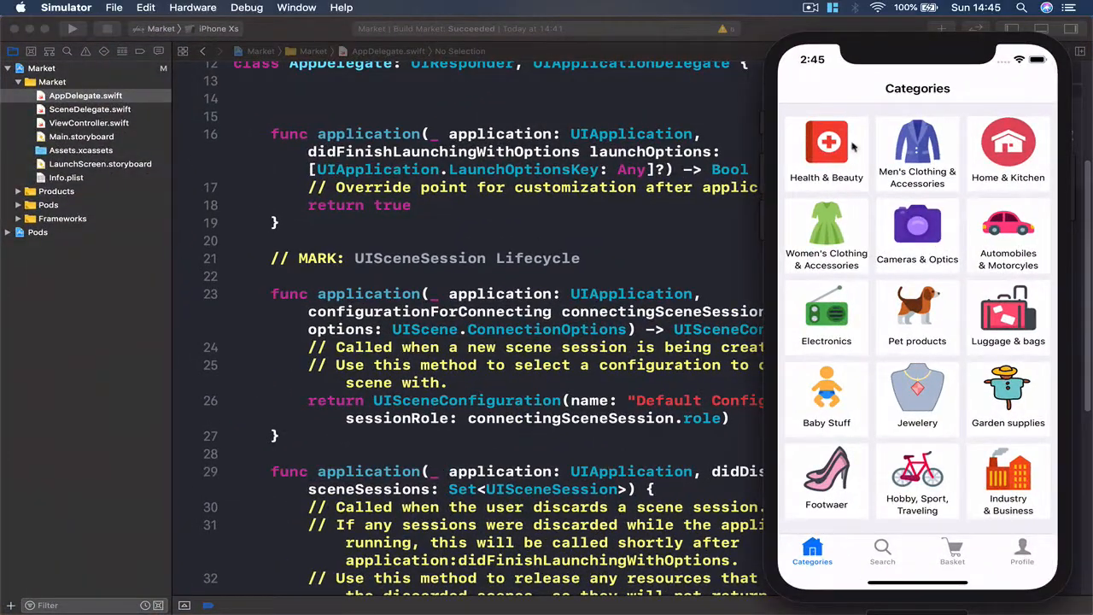
mouse_move(909, 51)
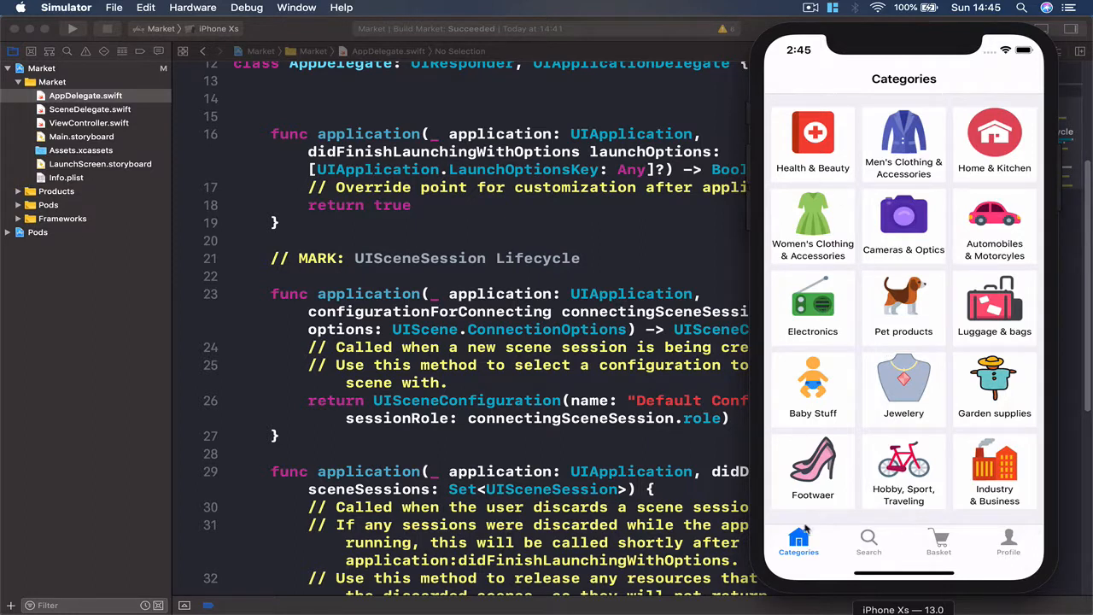
mouse_move(803, 431)
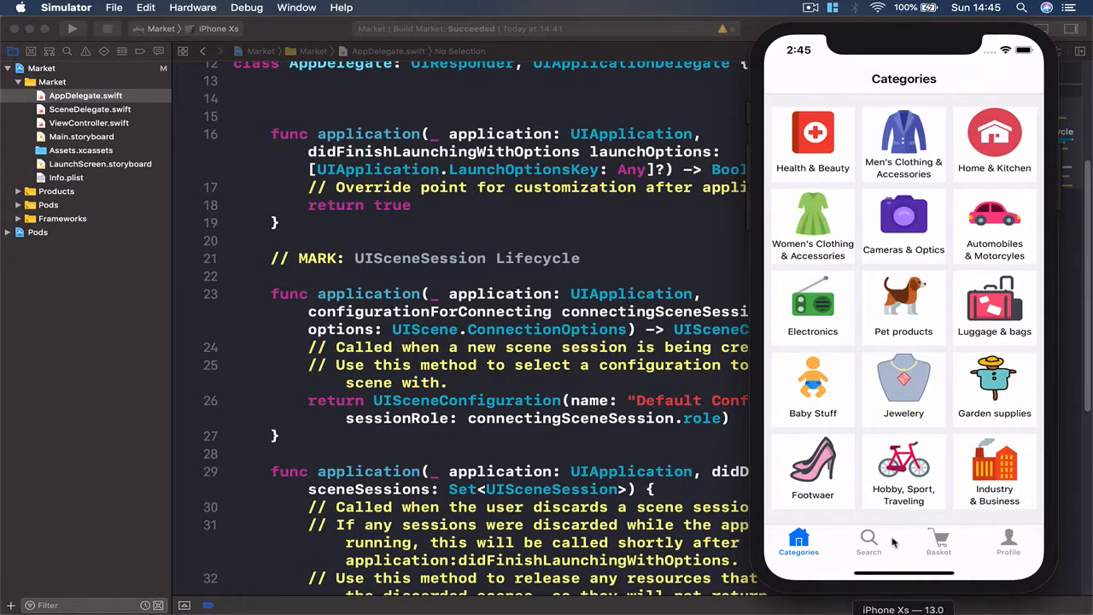
mouse_move(857, 357)
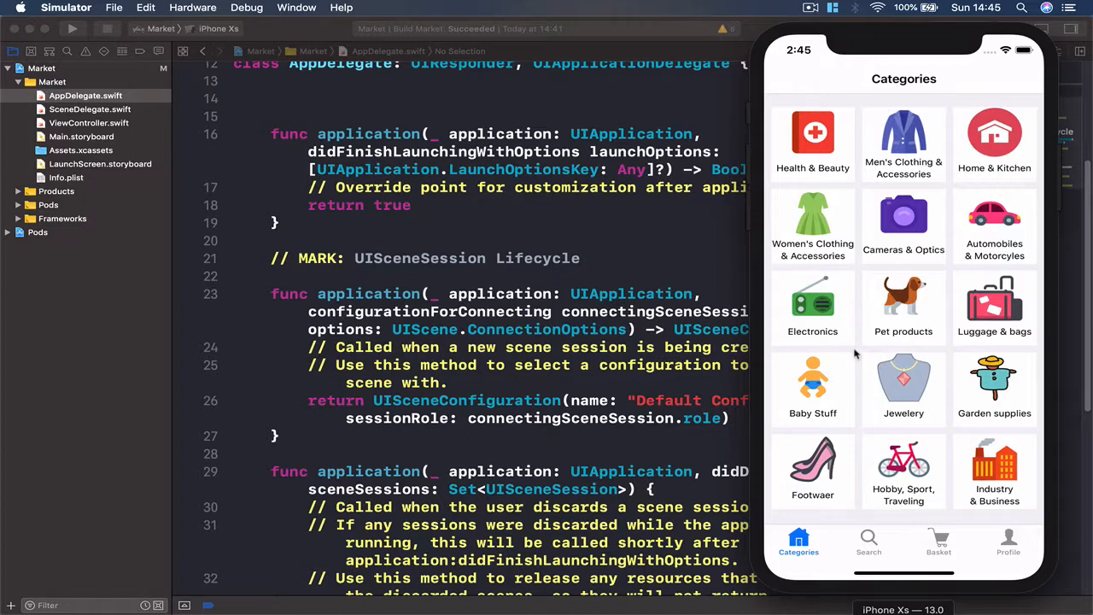
mouse_move(977, 307)
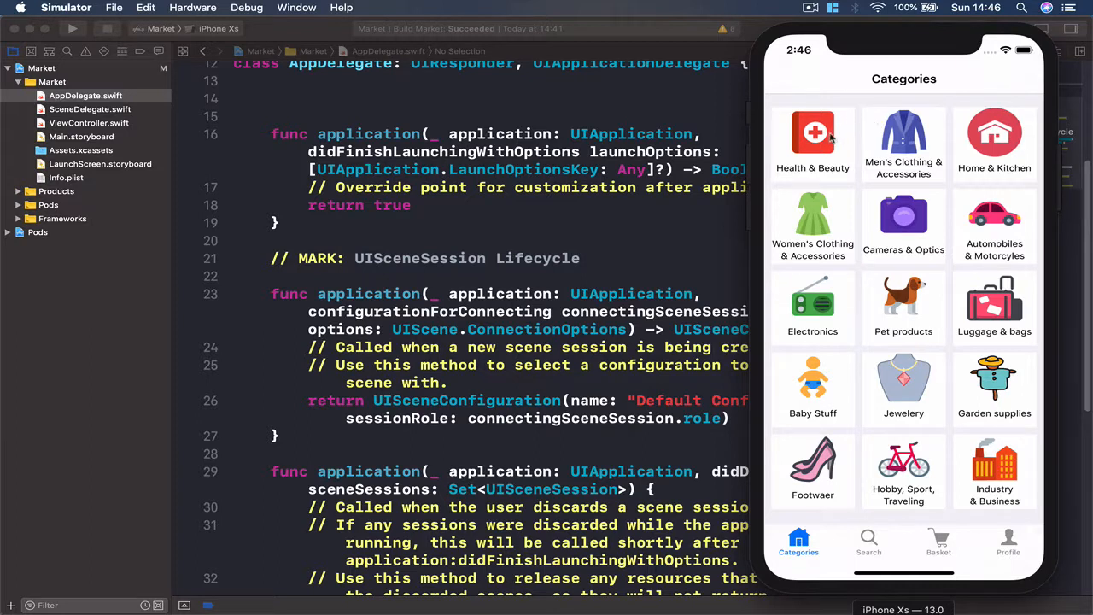
mouse_move(799, 519)
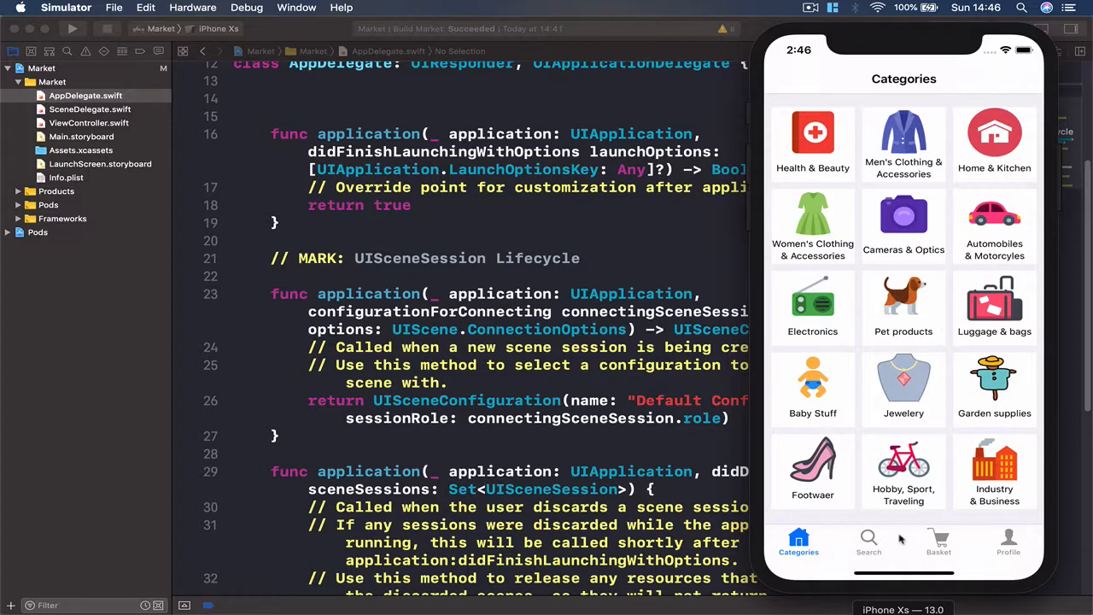
mouse_move(1025, 547)
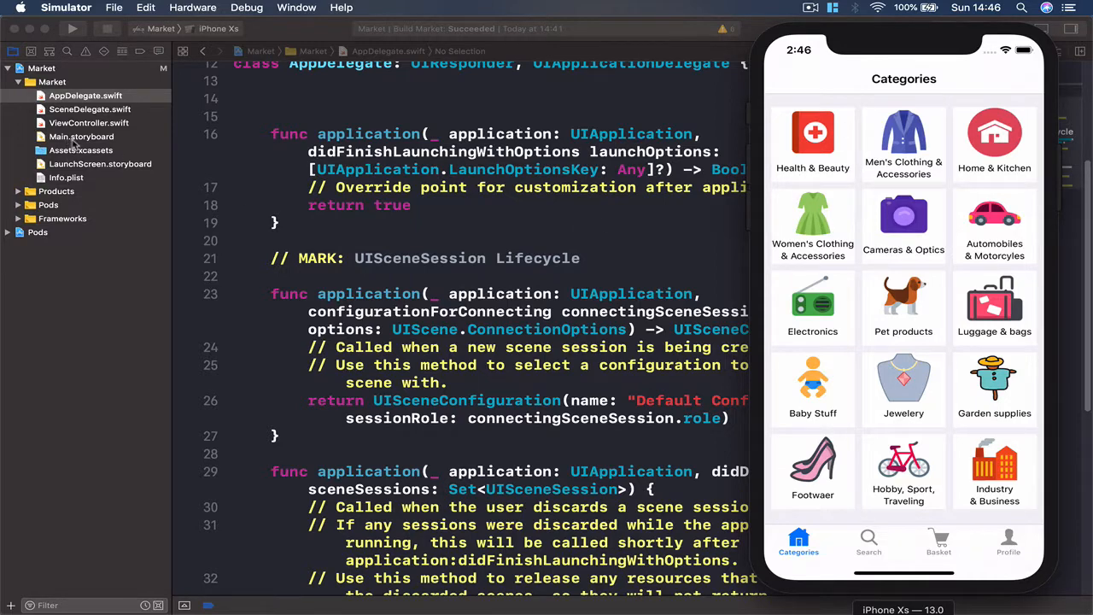
Bring up Main.storyboard and zoom the canvas out to make room for a new scene
left_click(82, 137)
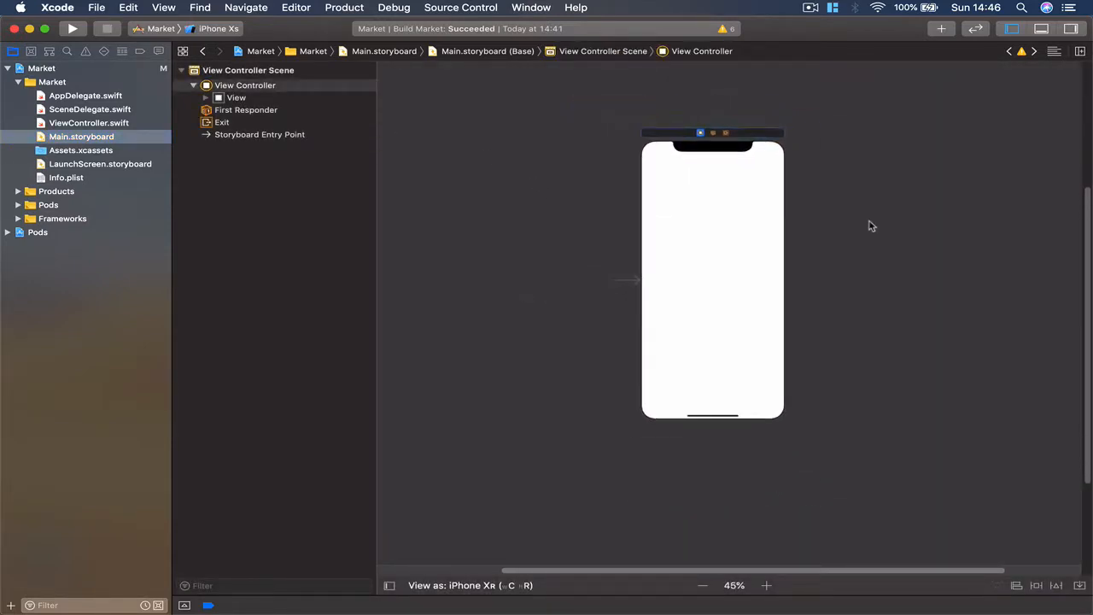
left_click(702, 584)
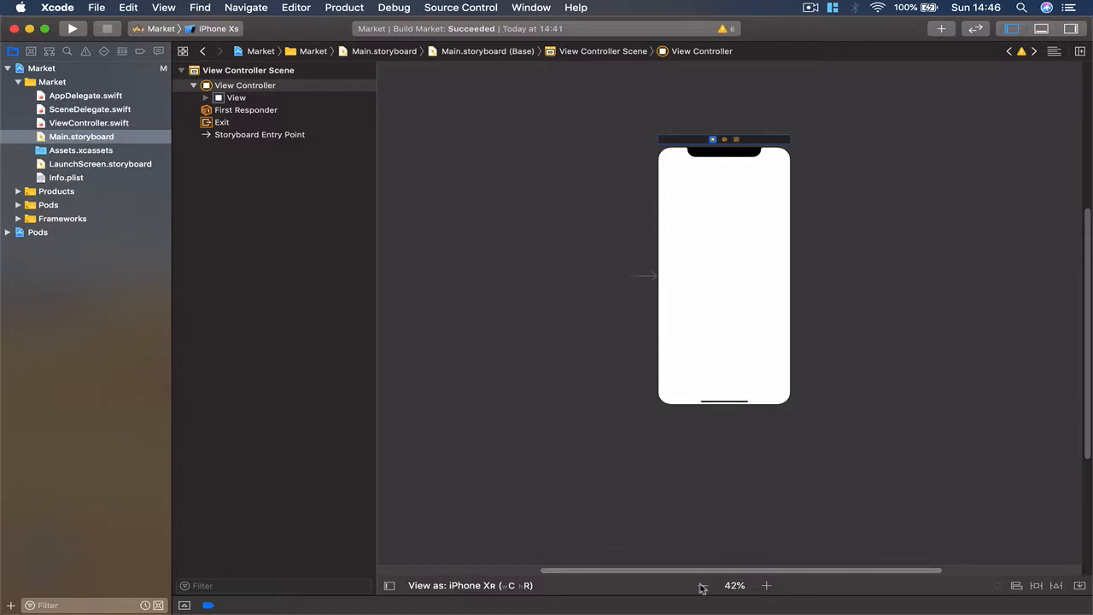
mouse_move(702, 584)
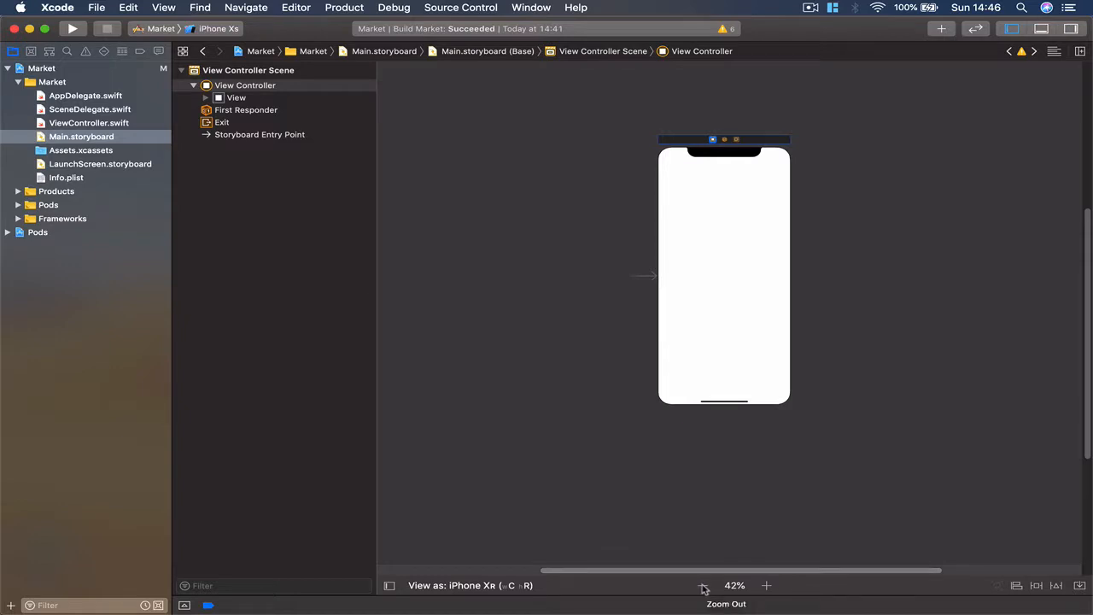
left_click(704, 584)
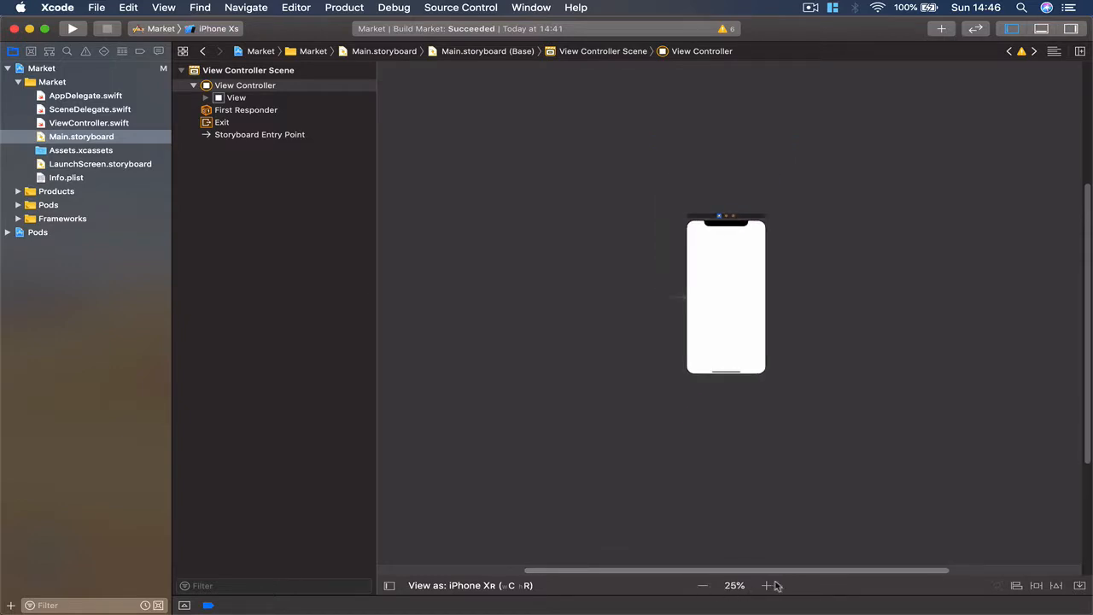
Add a Tab Bar Controller with its Item 1 and Item 2 child scenes from the Object Library
left_click(765, 584)
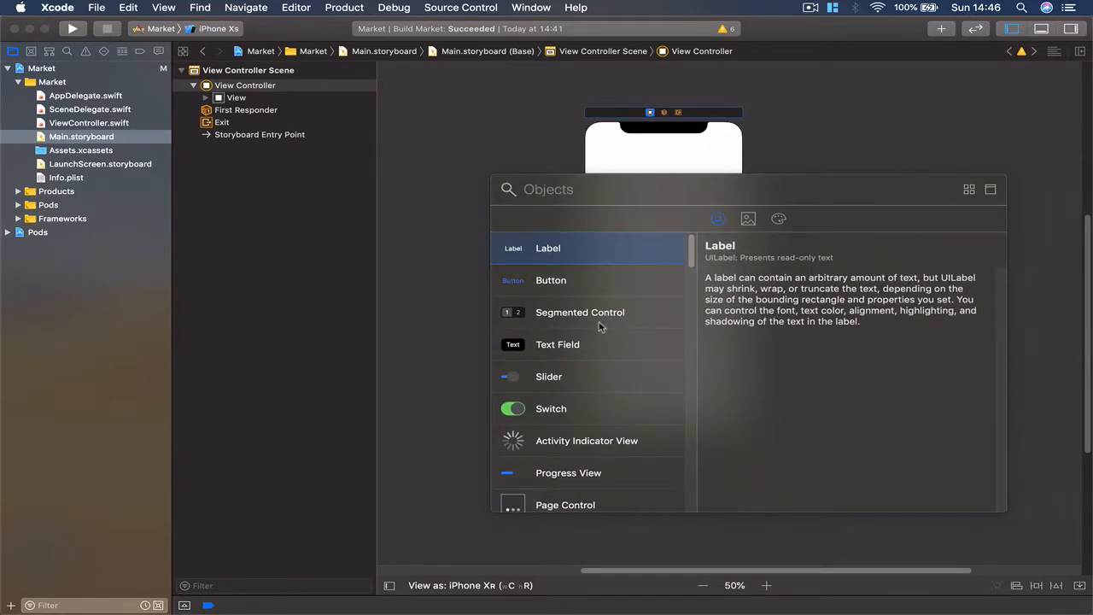
scroll("down", 3)
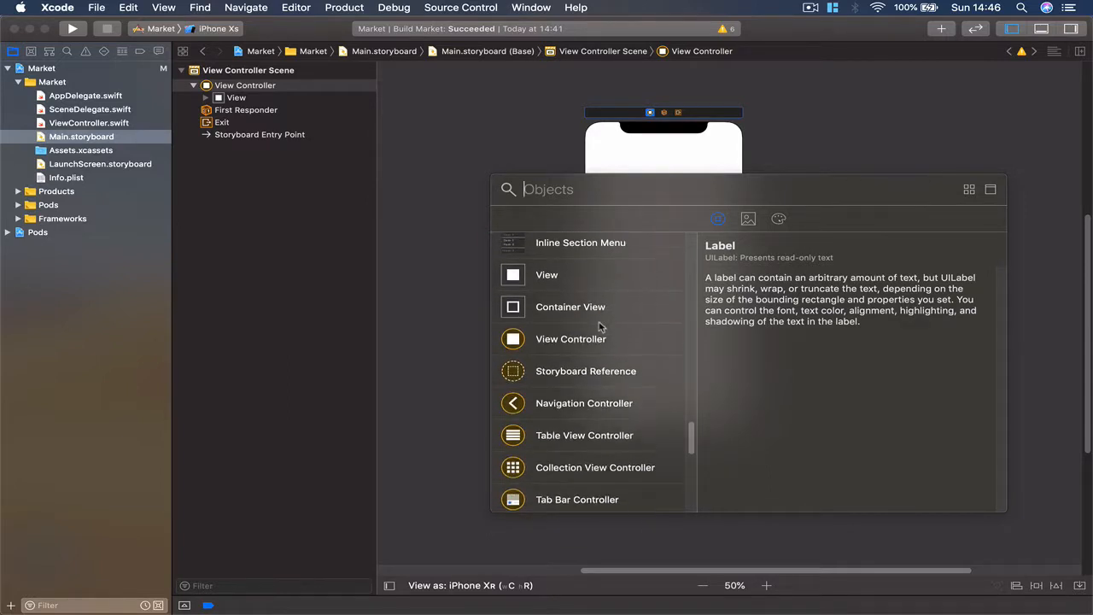
scroll("down", 3)
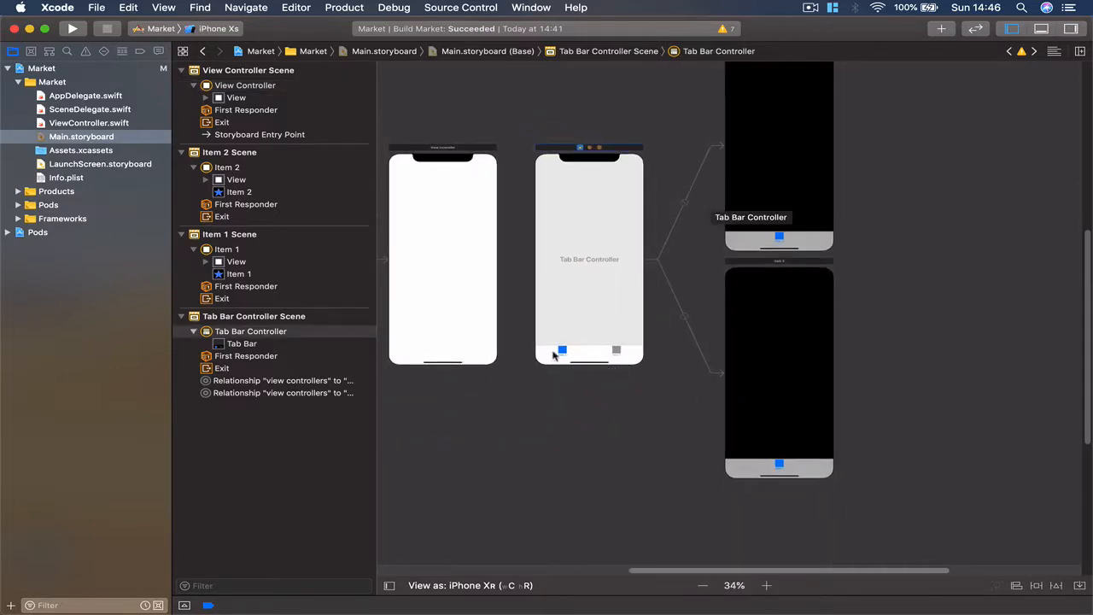
Move the Storyboard Entry Point arrow from the View Controller onto the Tab Bar Controller
left_click(71, 27)
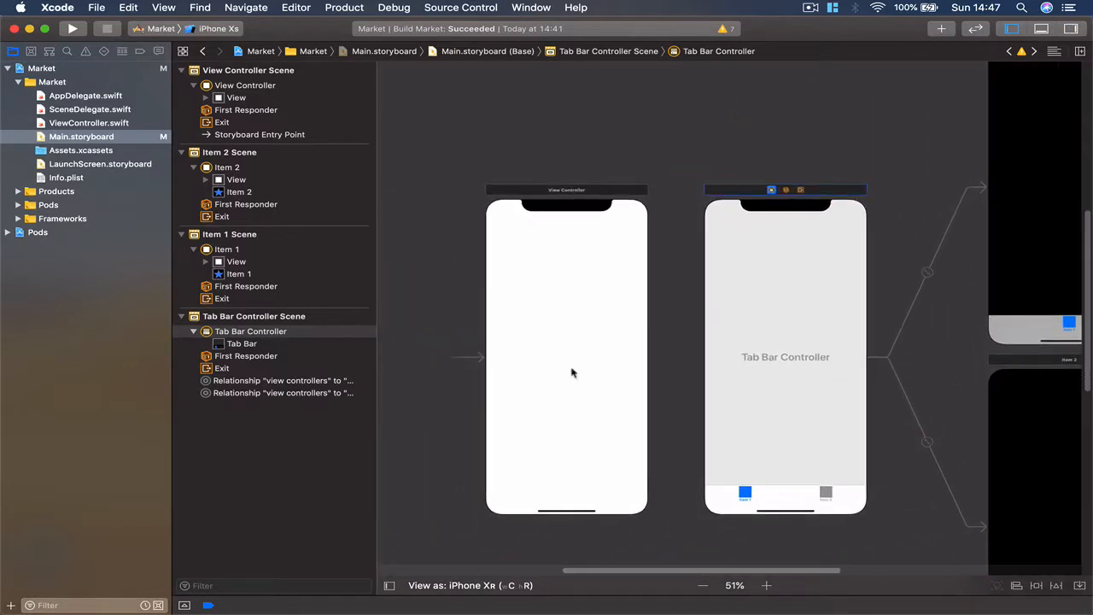
left_click(567, 188)
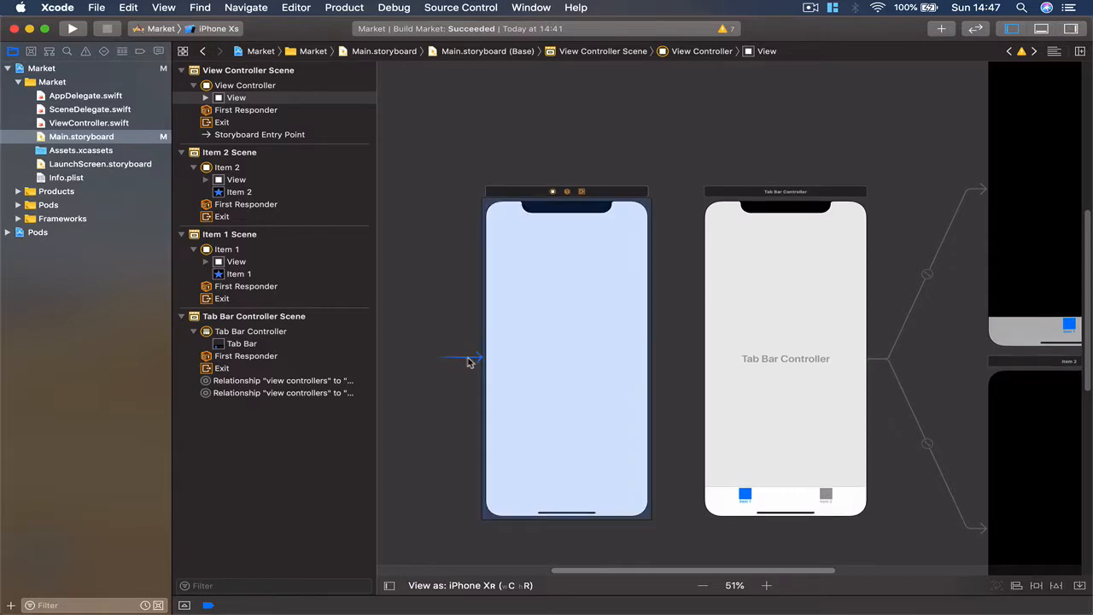
left_click(468, 359)
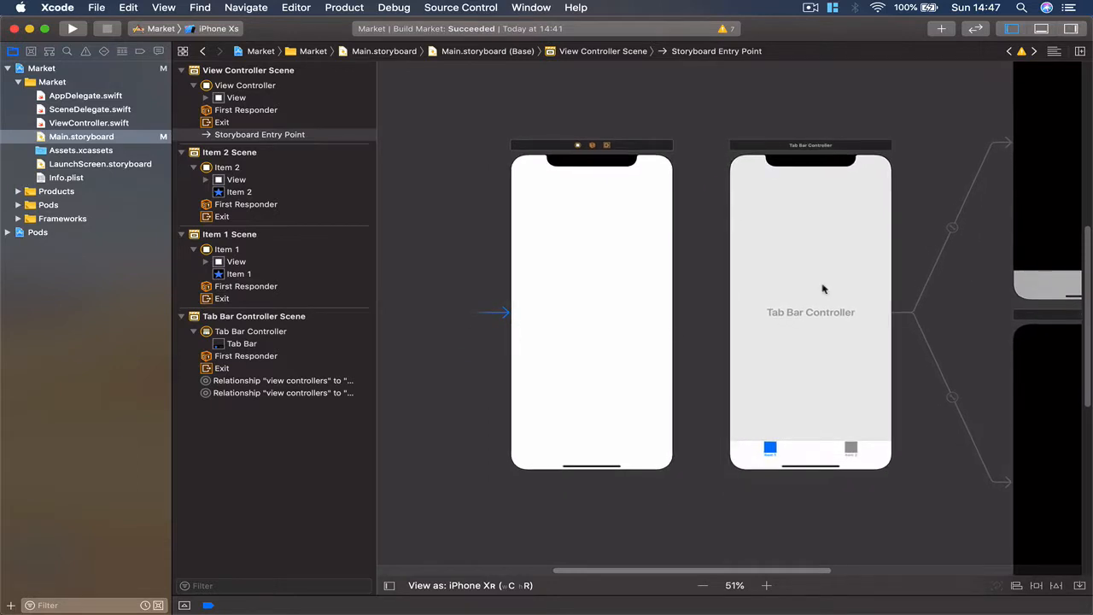
mouse_move(784, 308)
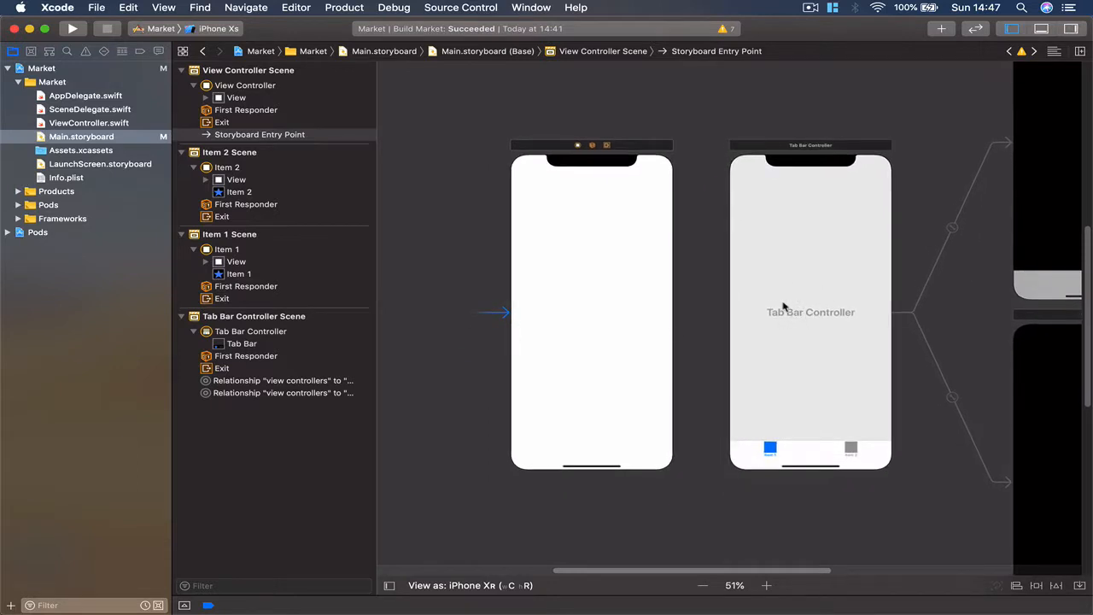
mouse_move(487, 315)
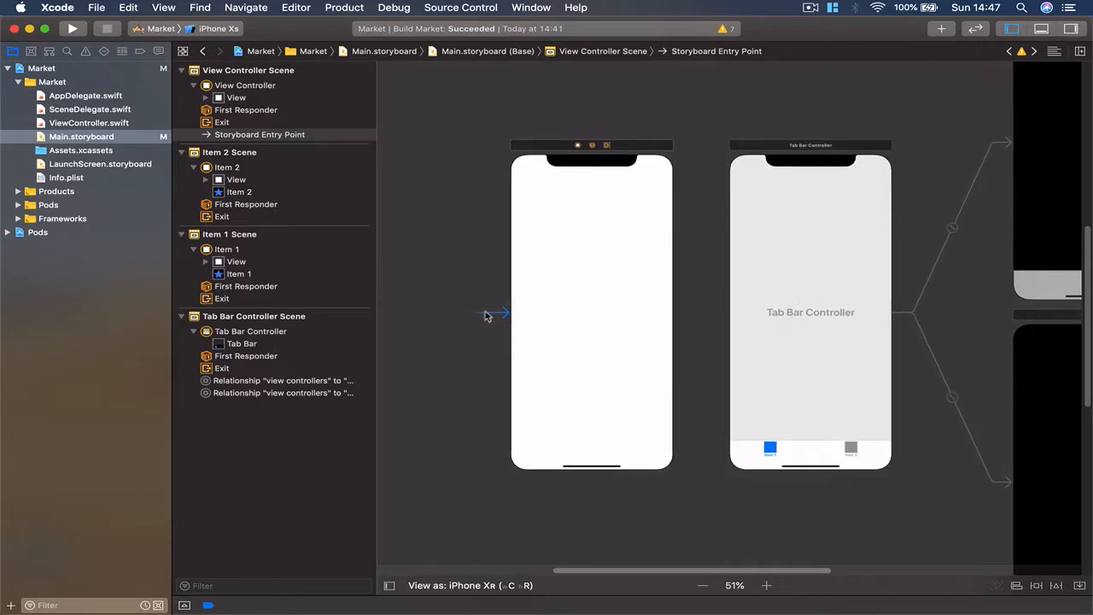
left_click(591, 311)
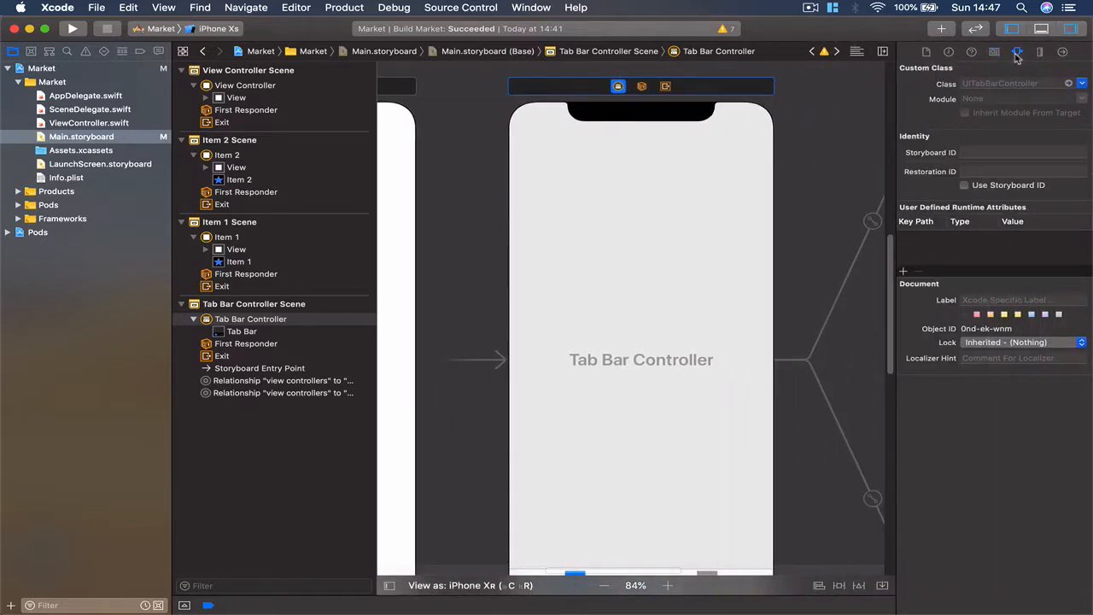
left_click(1016, 51)
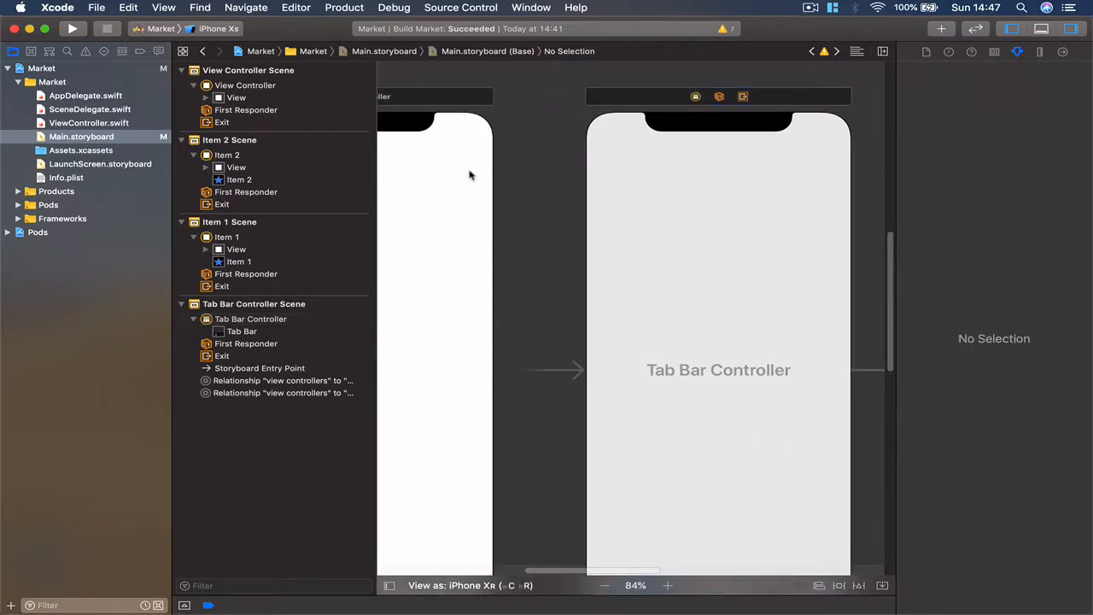
Delete ViewController.swift from the project navigator and return to Main.storyboard
left_click(477, 143)
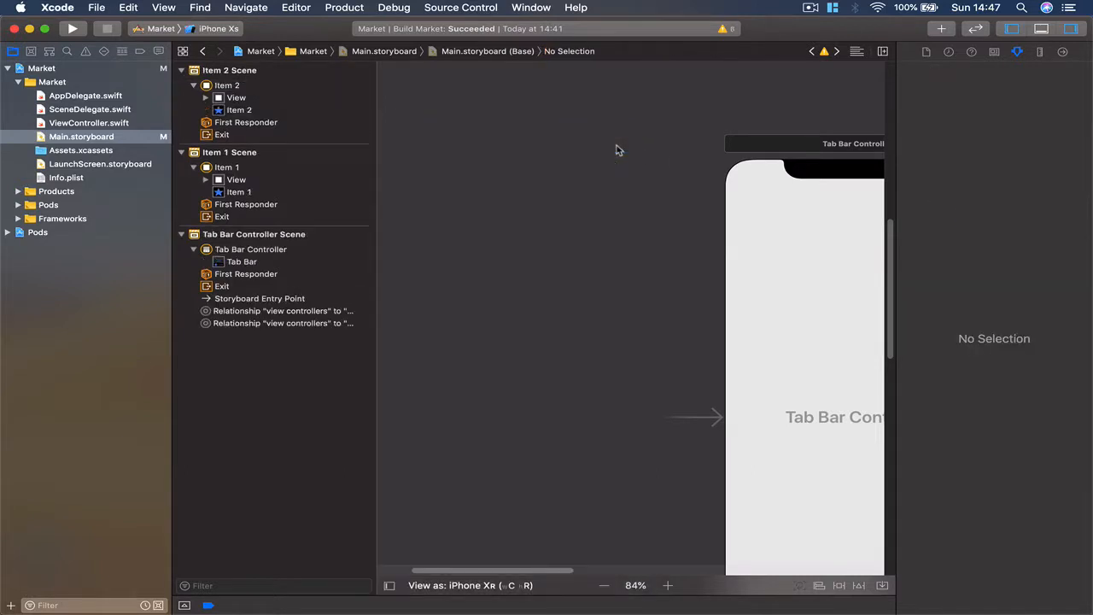
left_click(605, 584)
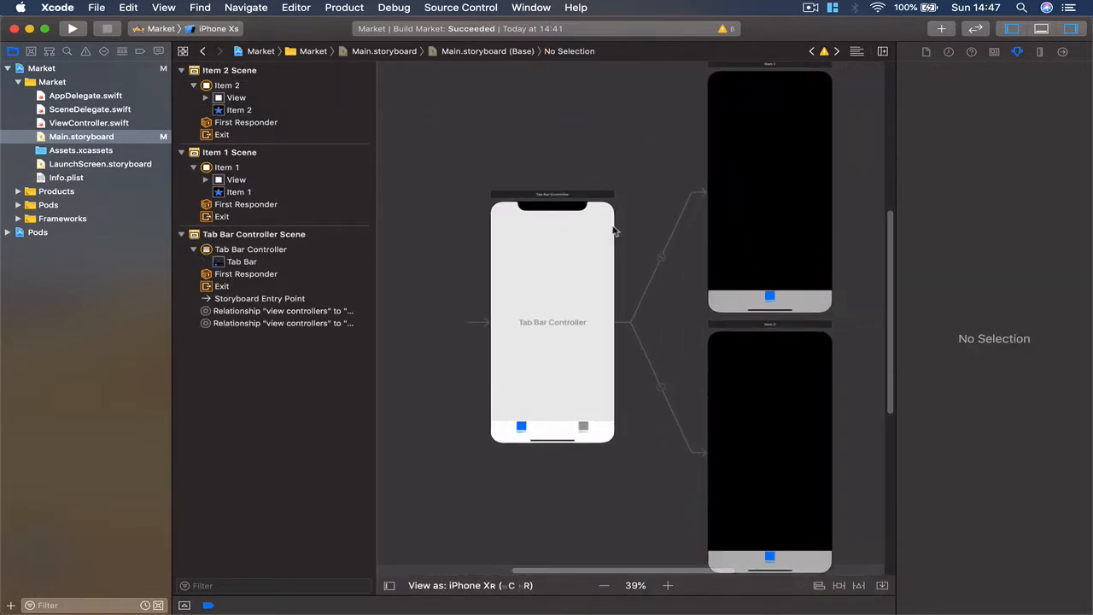
left_click(82, 137)
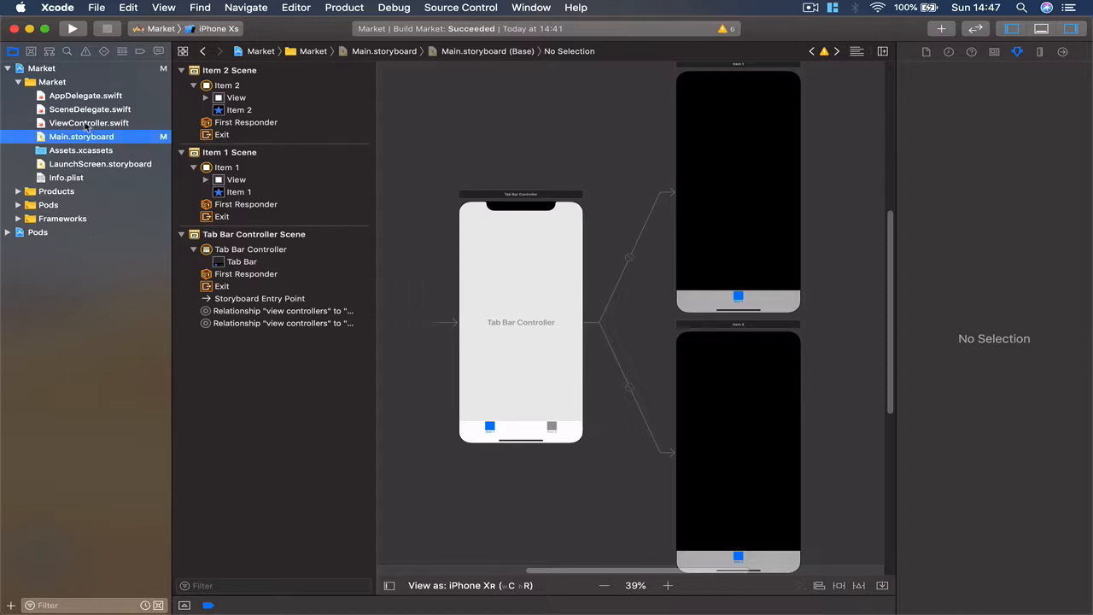
left_click(89, 123)
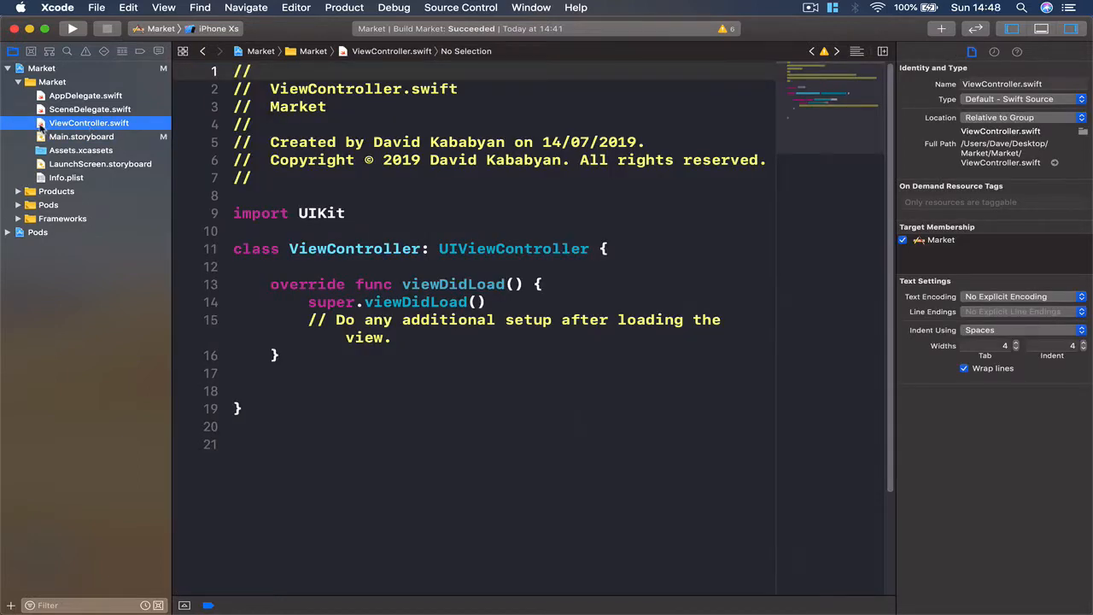
left_click(82, 137)
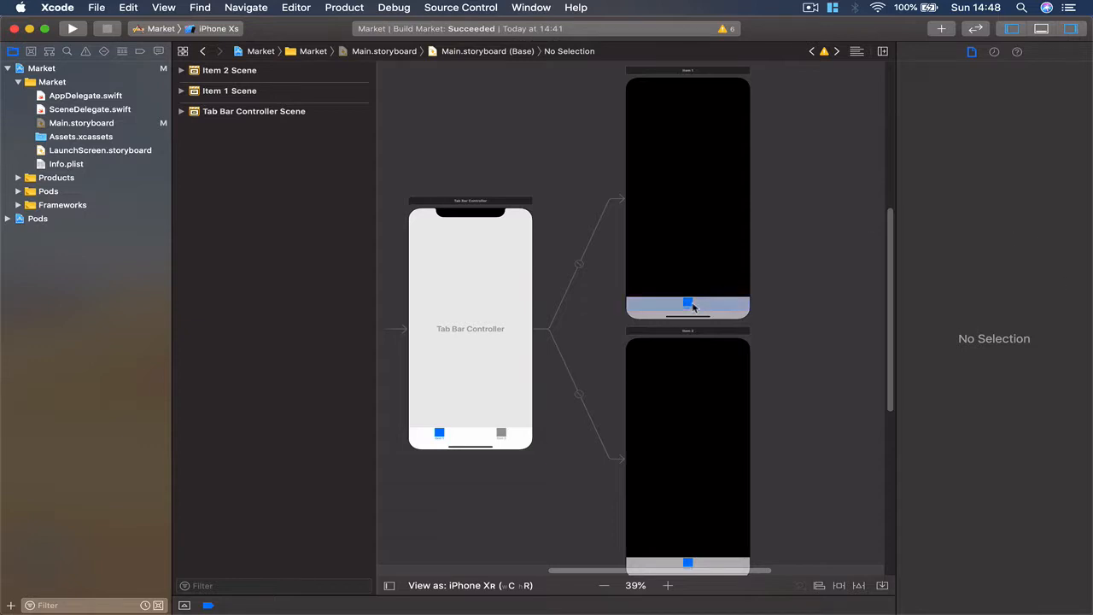
Set Item 1's Bar Item Title to Category in the Attributes inspector
left_click(686, 304)
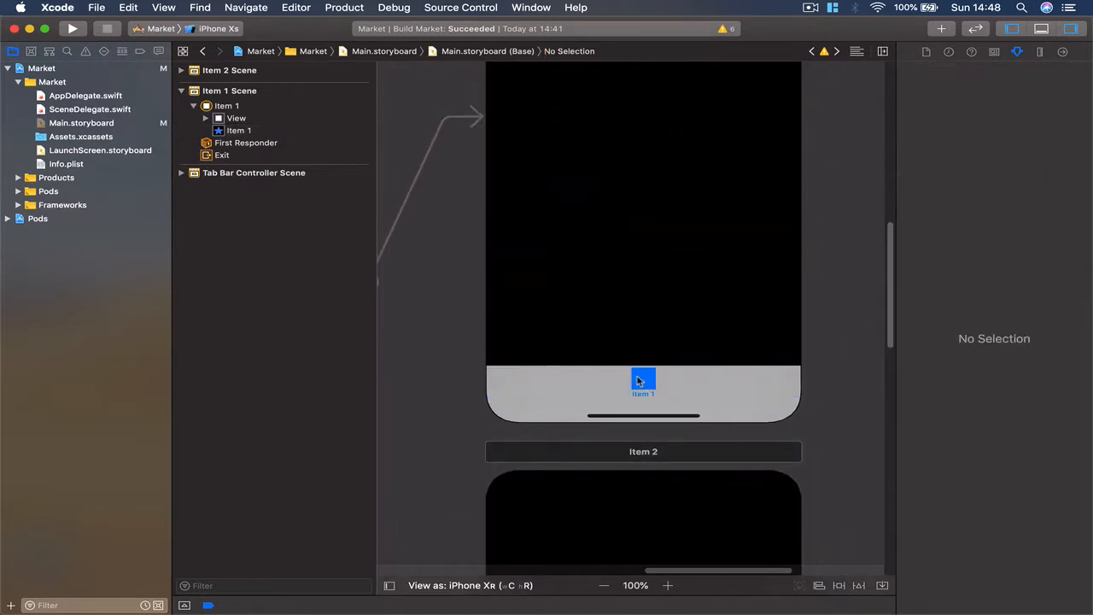
left_click(643, 383)
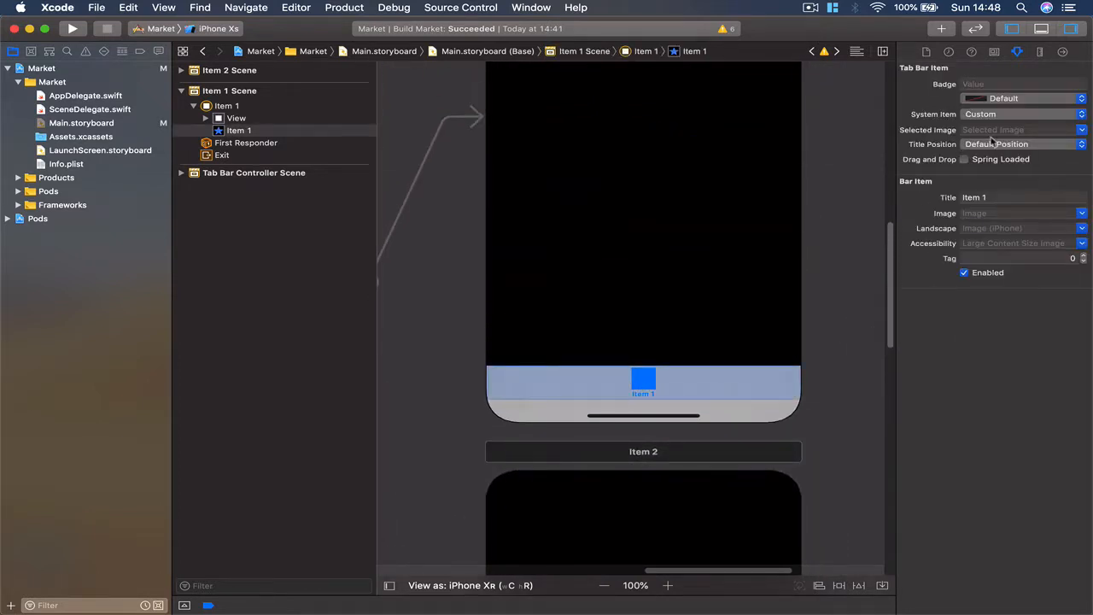
left_click(1022, 198)
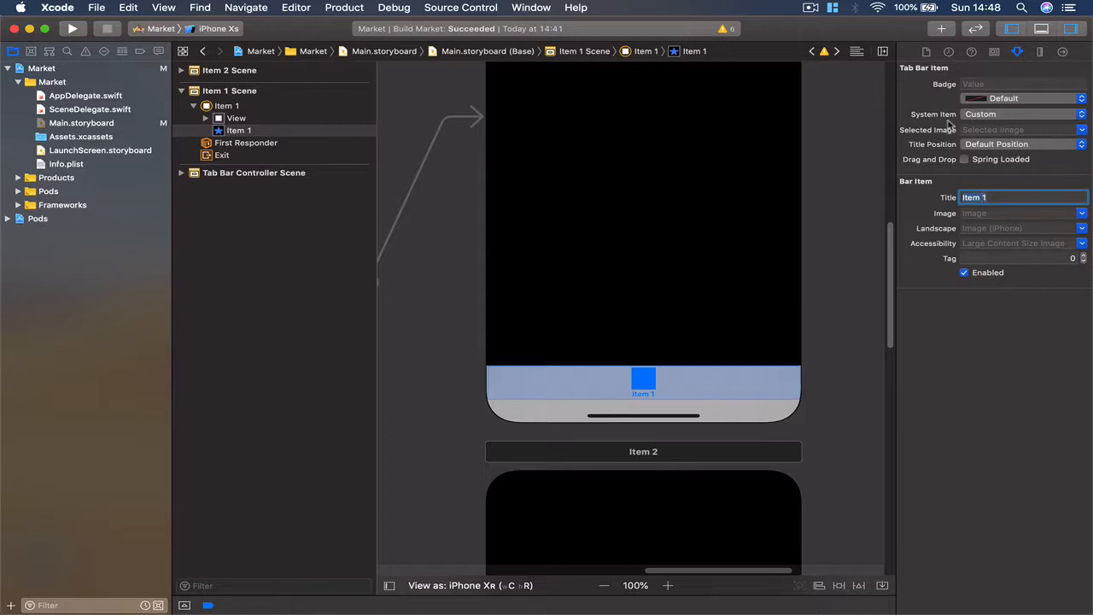
left_click(1022, 113)
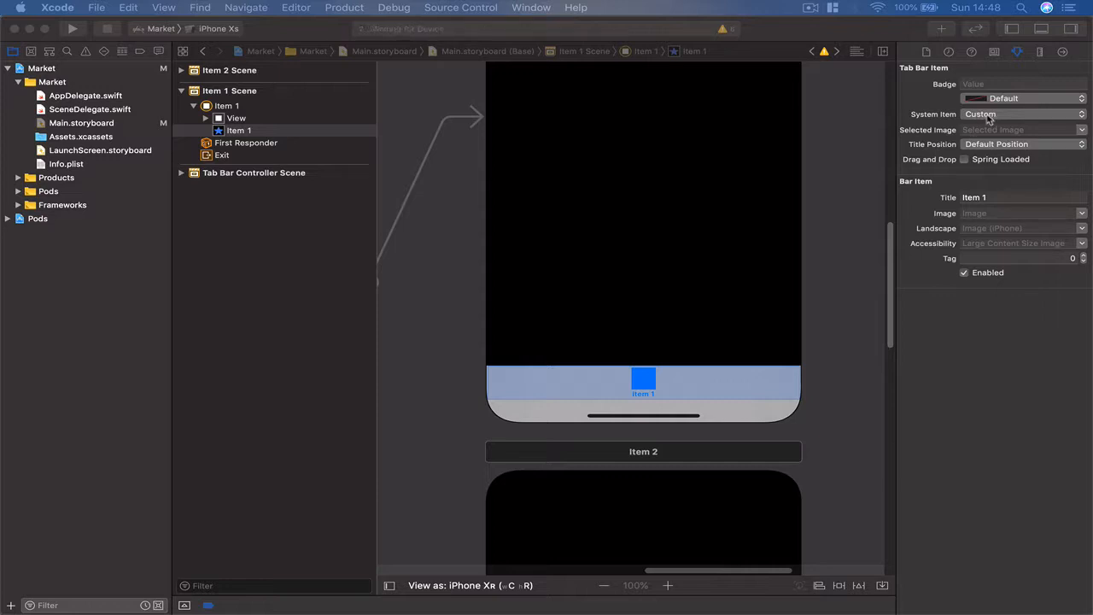
left_click(1021, 113)
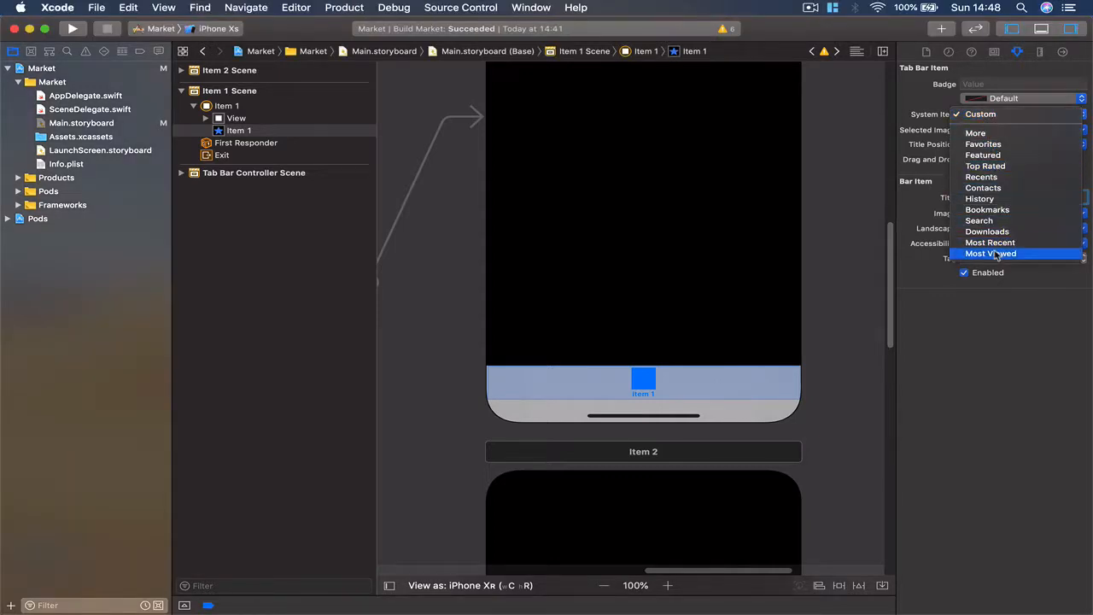
mouse_move(991, 242)
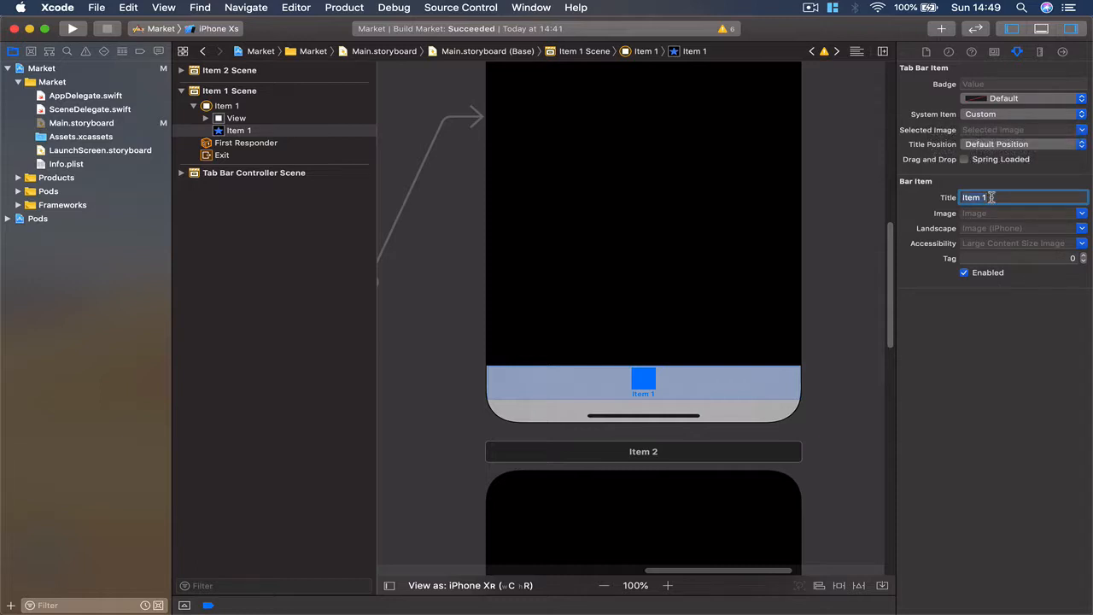
type("Ca")
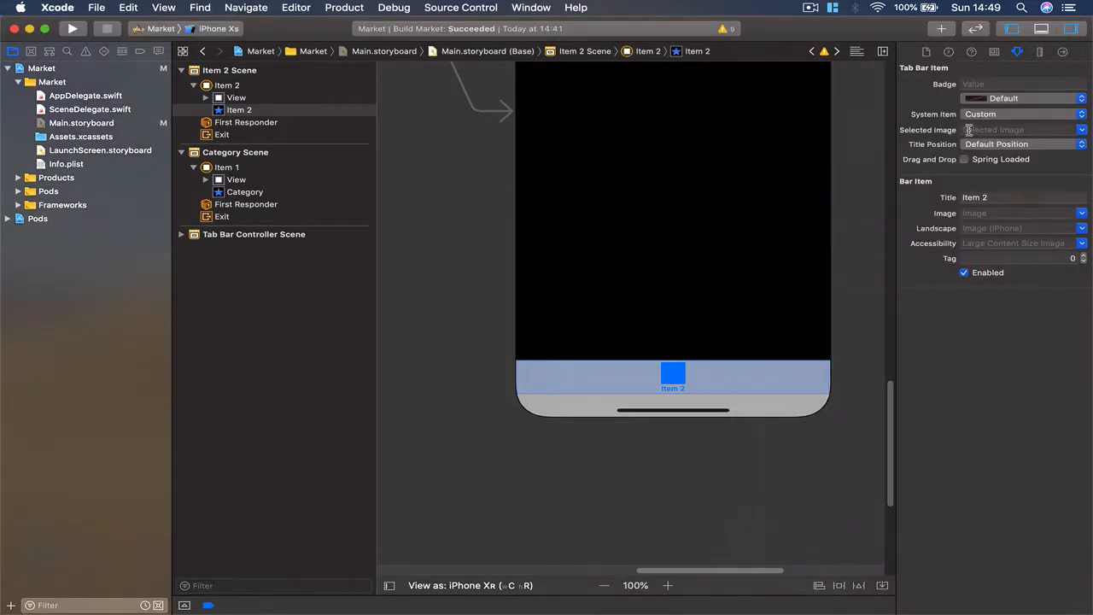
Set Item 2's Bar Item Title to Search in the Attributes inspector
left_click(1022, 113)
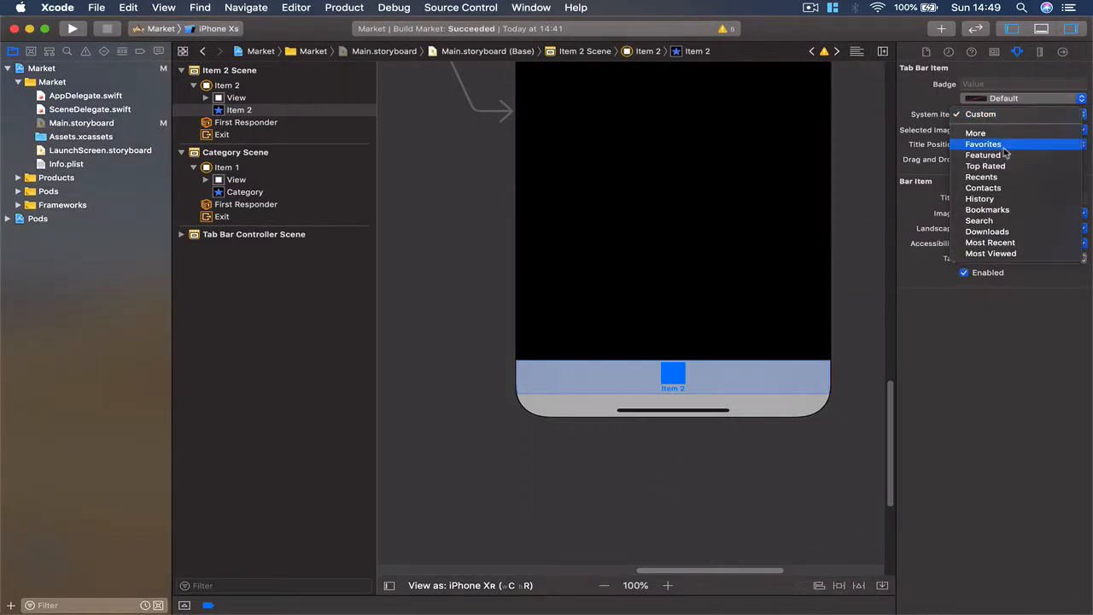
mouse_move(984, 186)
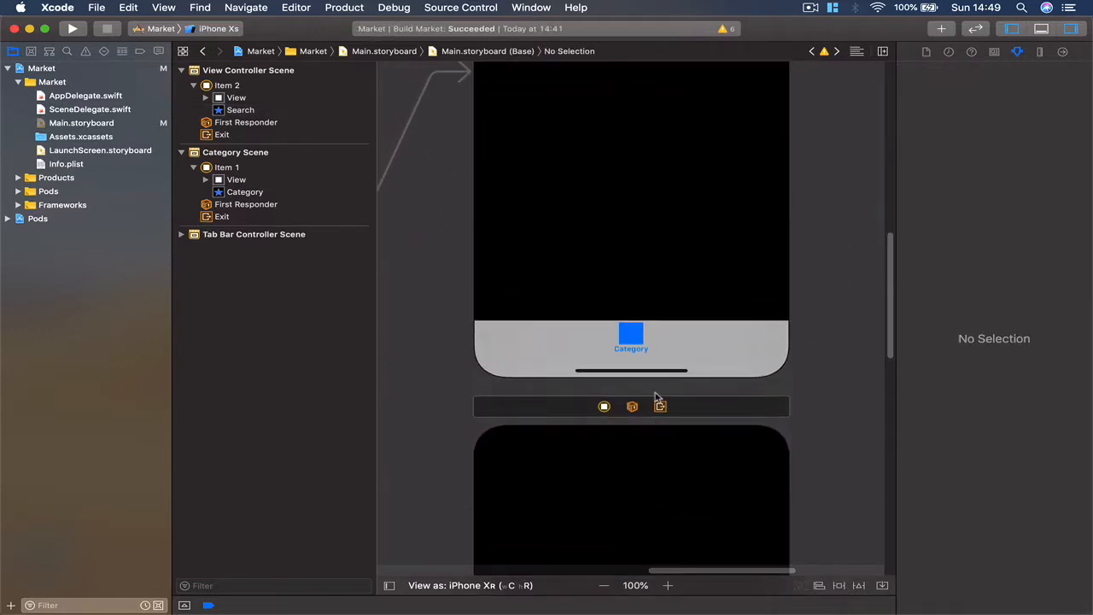
Run the rebuilt Market app in the simulator and switch between the Search and Category tabs
scroll("down", 3)
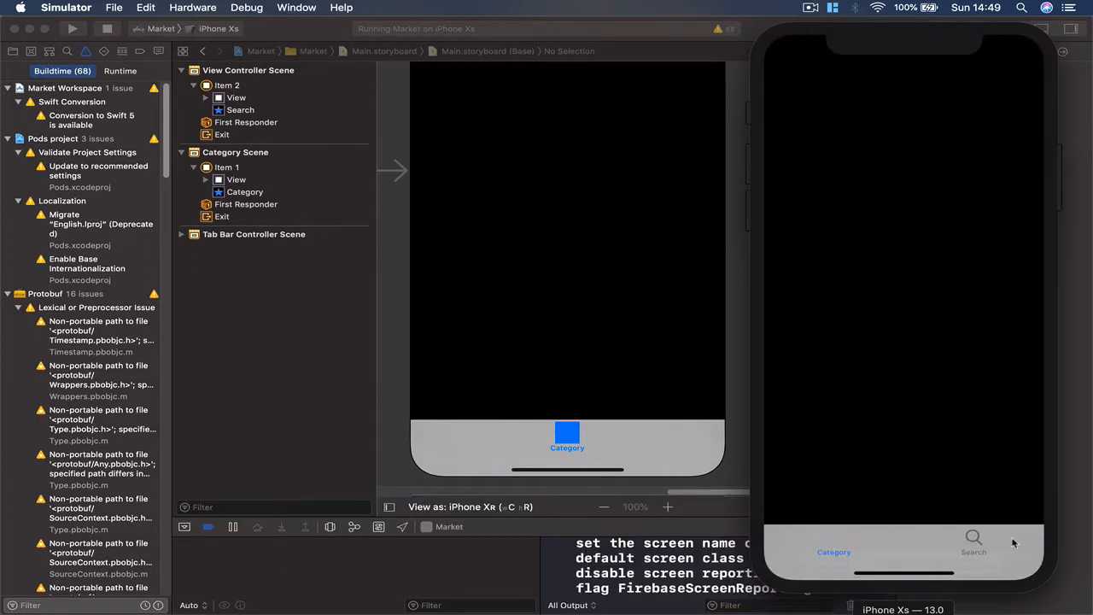
left_click(973, 543)
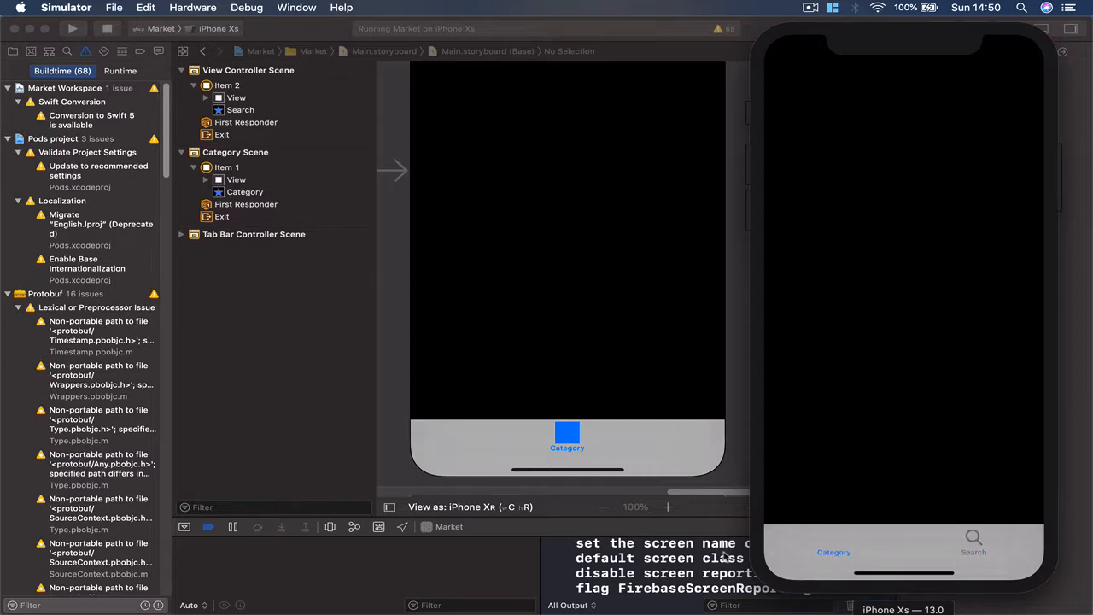
mouse_move(926, 127)
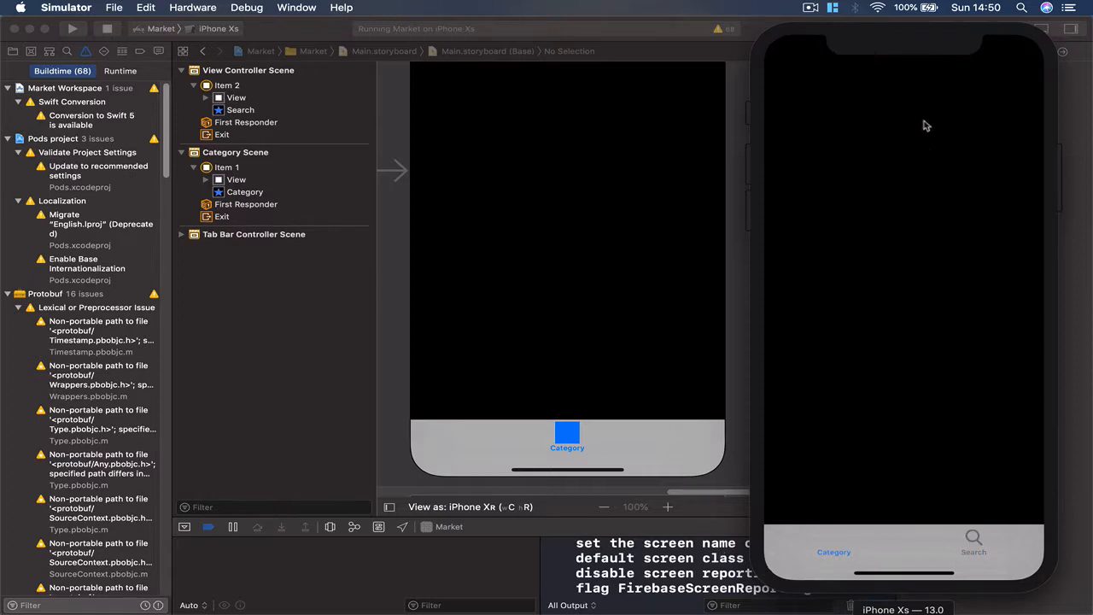
mouse_move(850, 308)
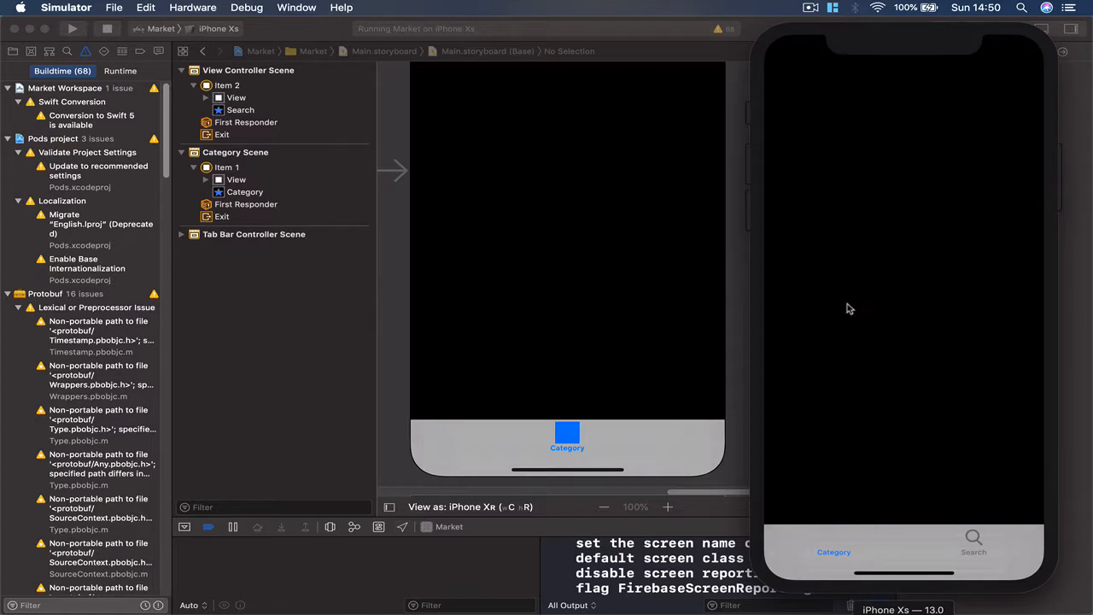
mouse_move(867, 260)
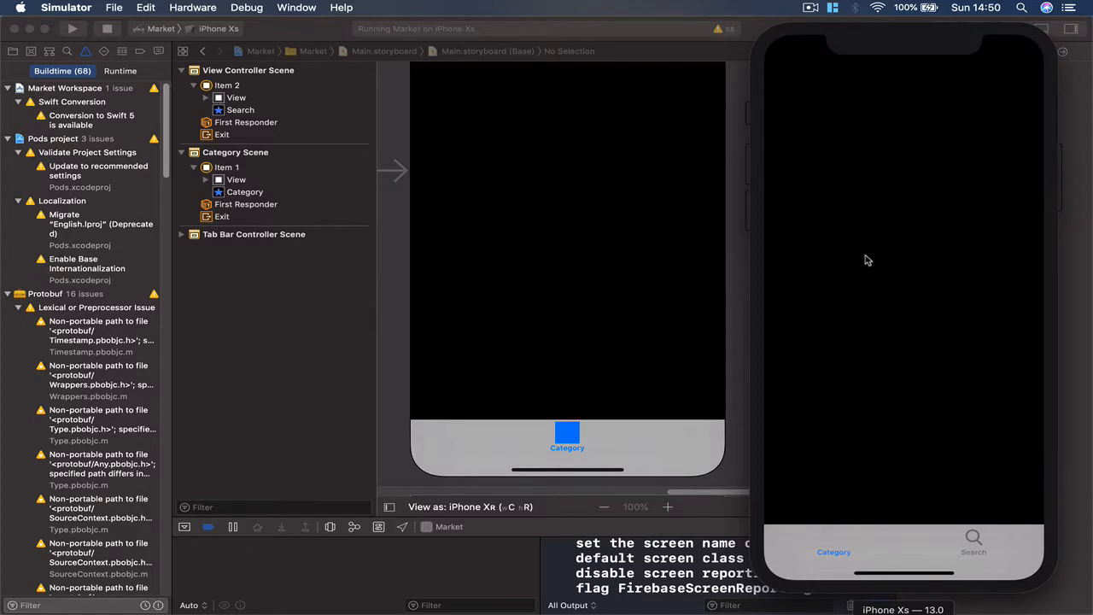
mouse_move(881, 113)
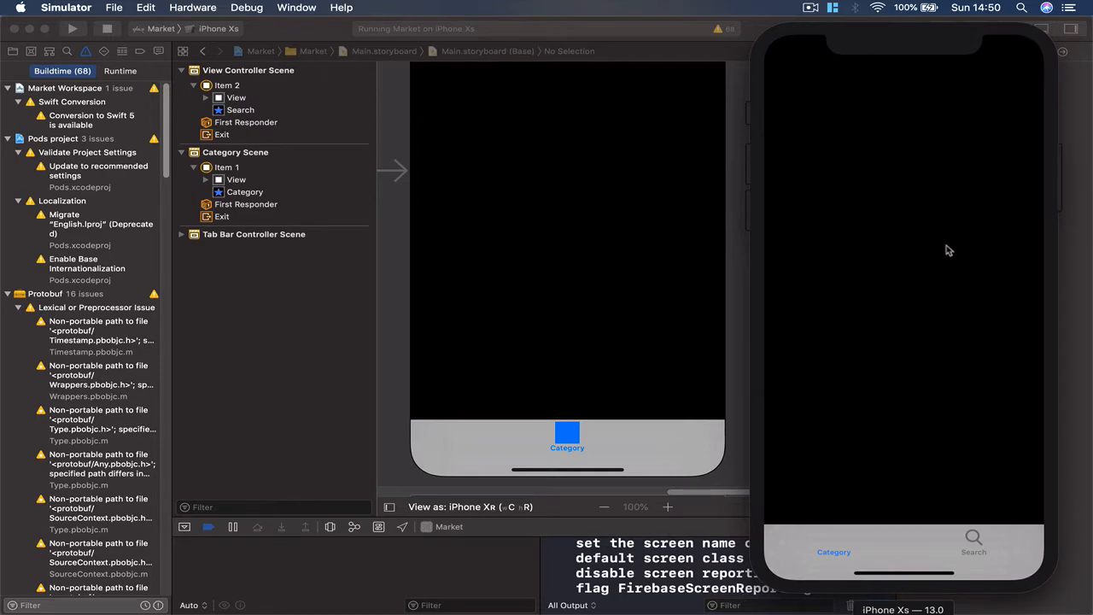
mouse_move(905, 236)
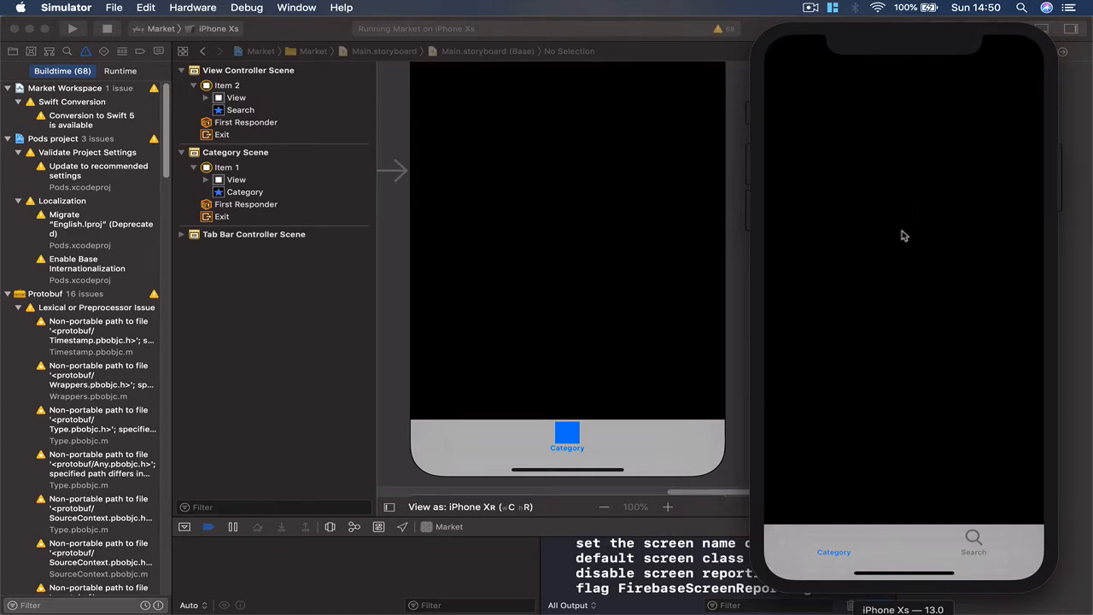